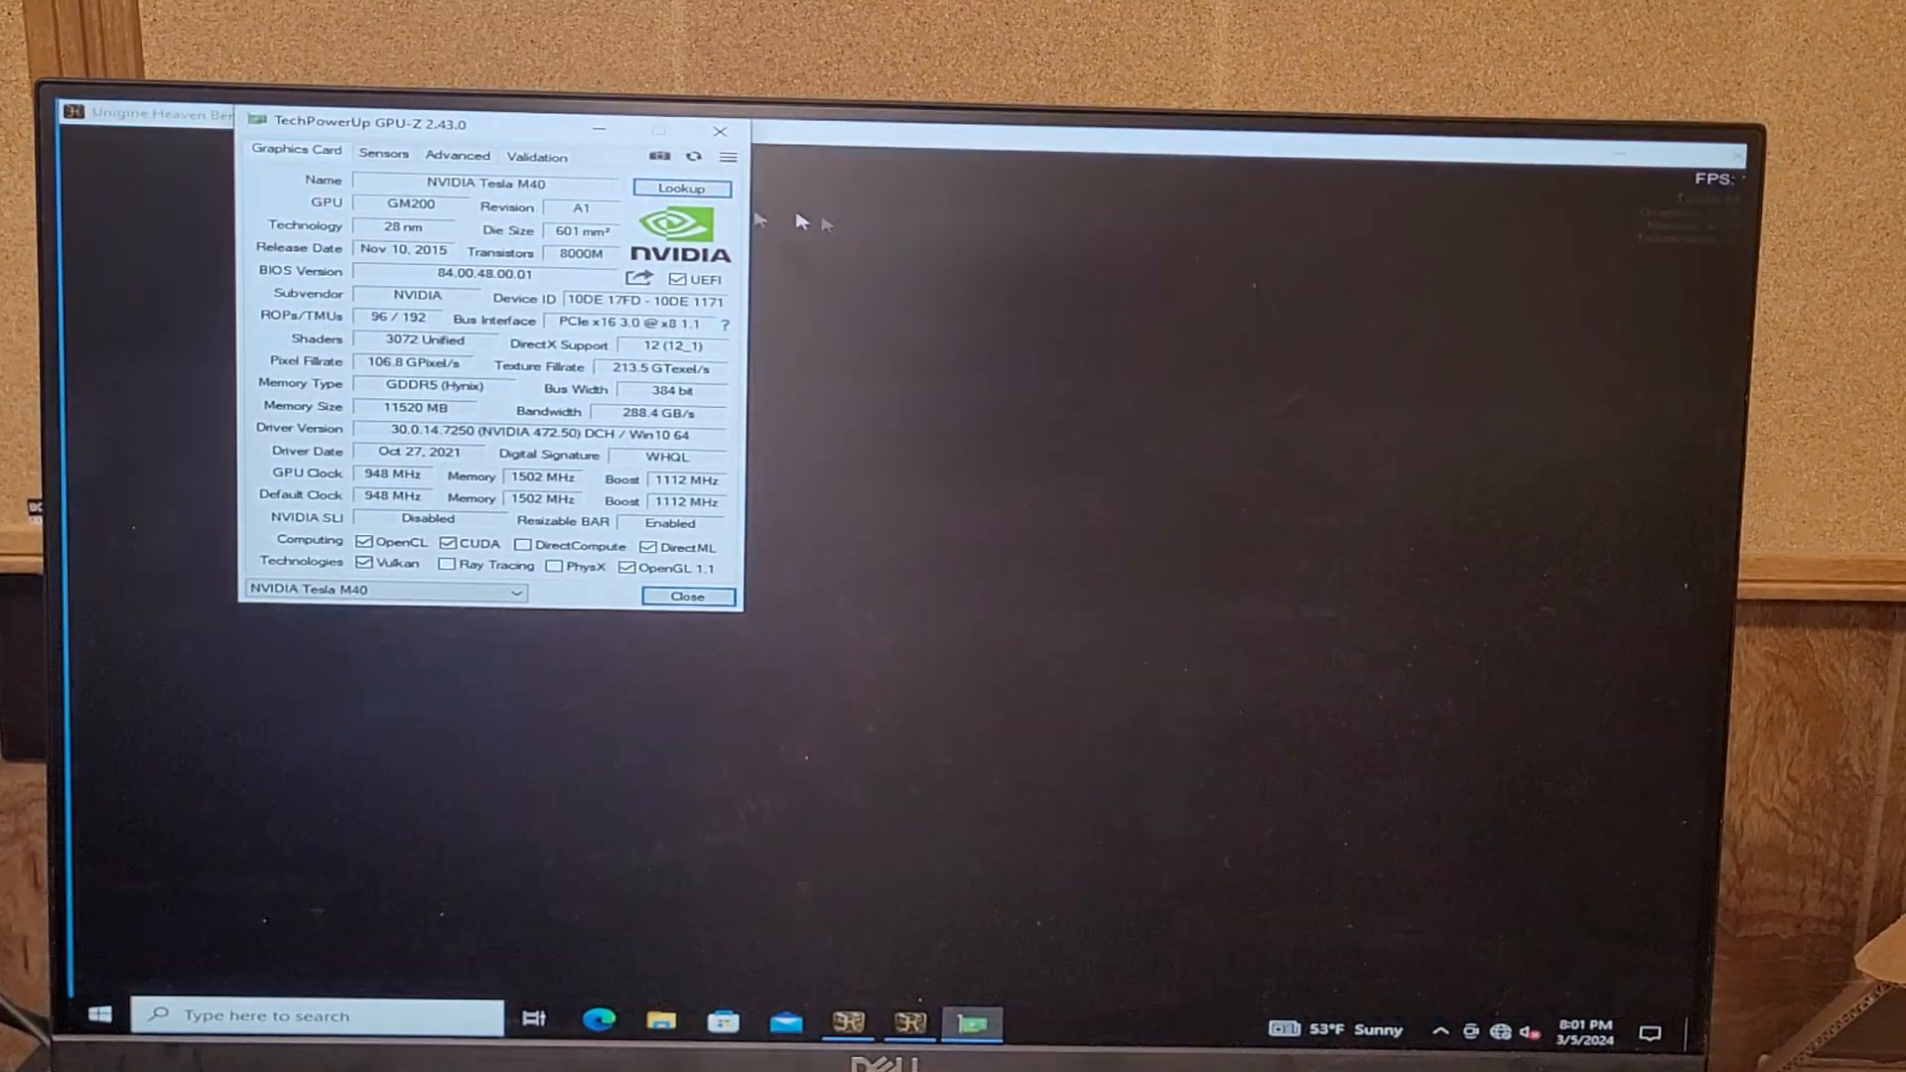
Step: Show the Sensors readings for the Tesla M40 while Unigine Heaven runs behind
{"action": "left_click", "coordinate": [383, 155]}
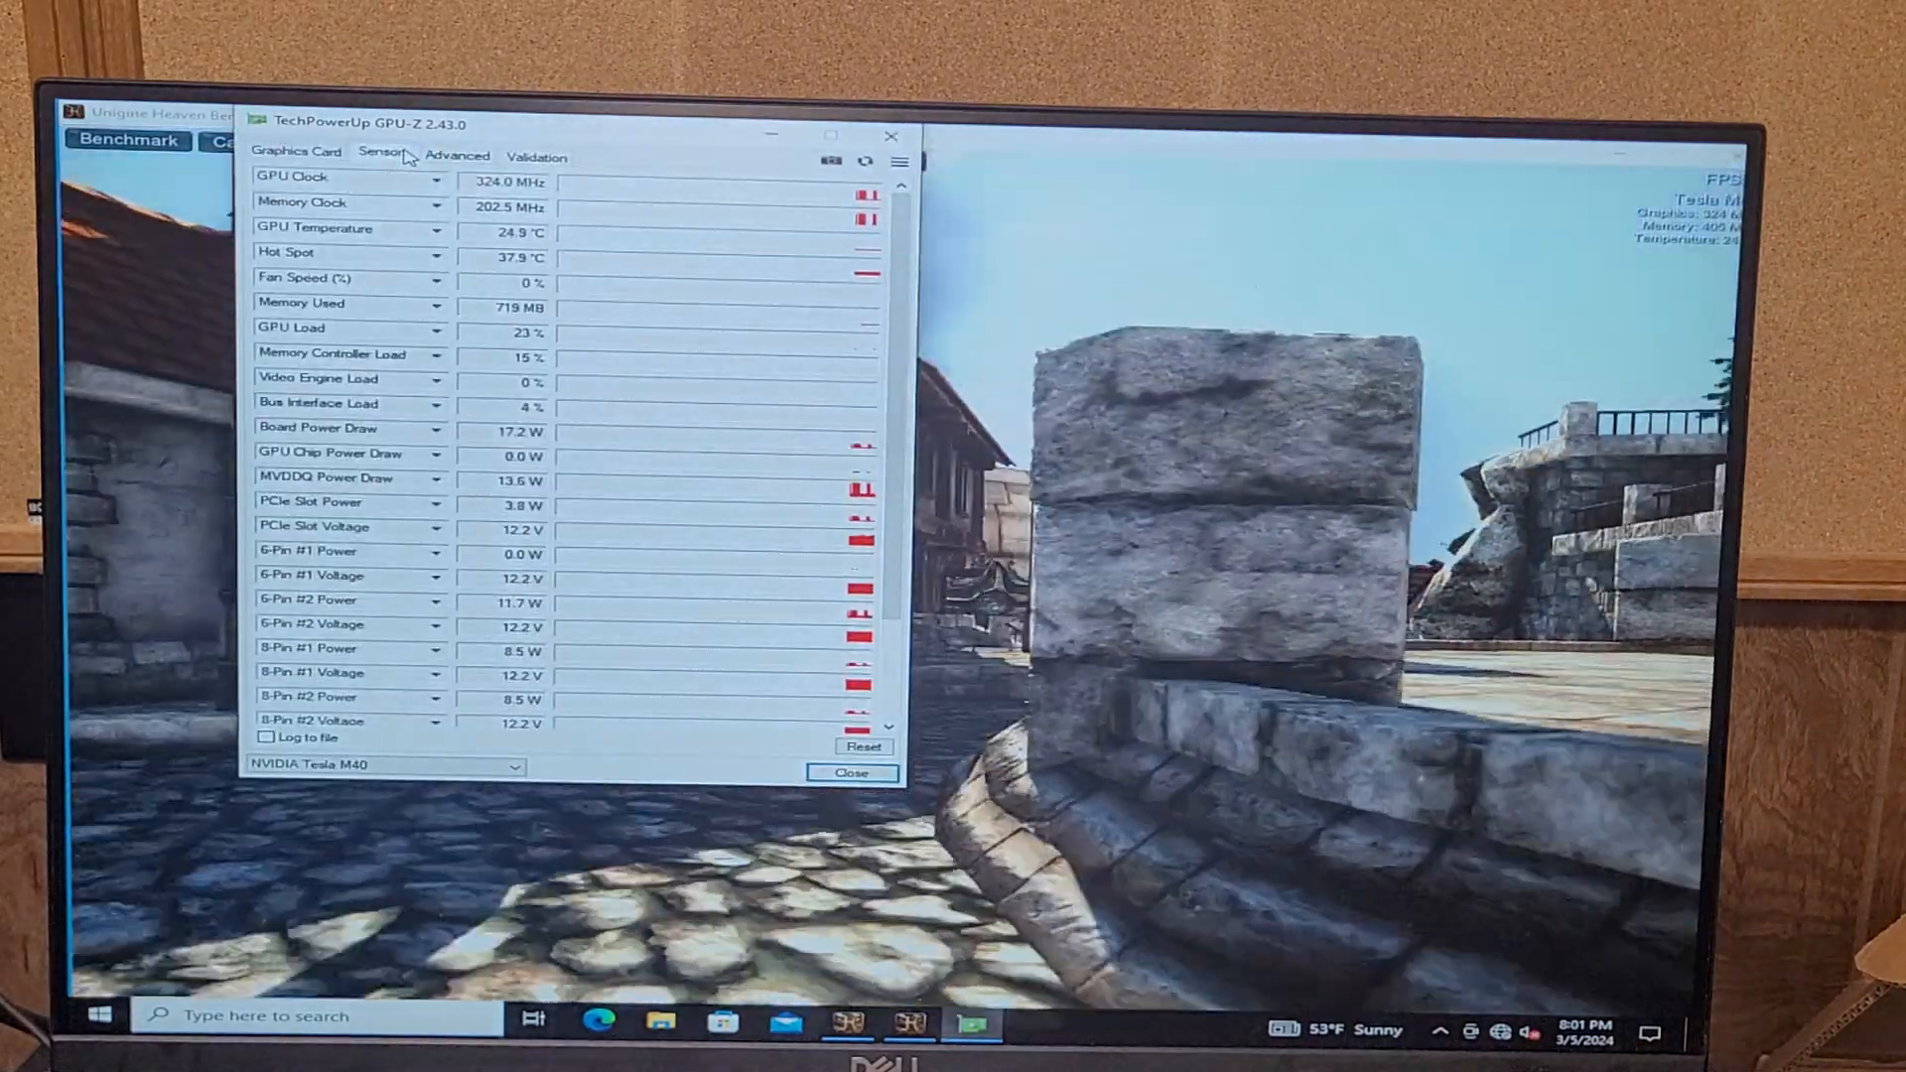